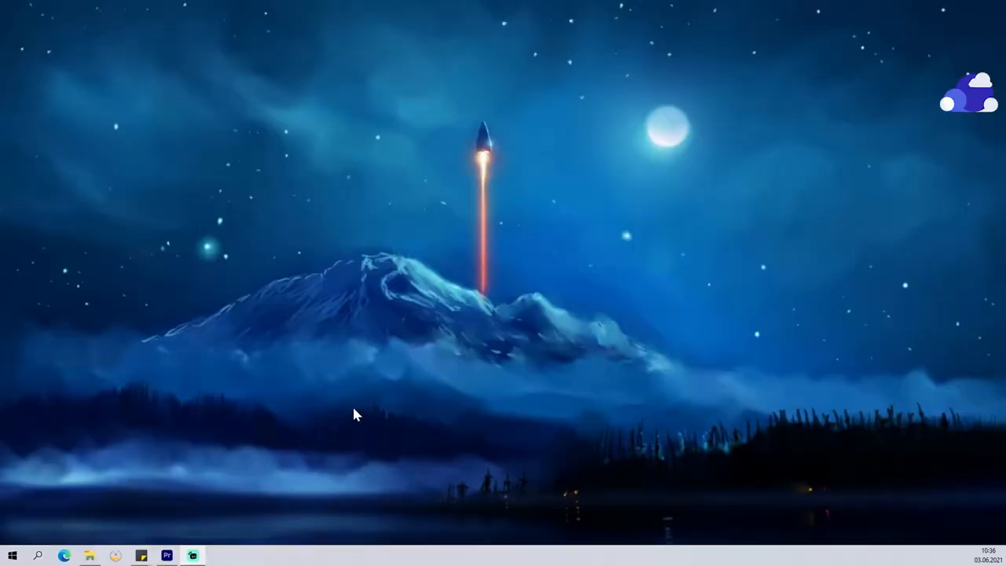
# Launch Google Chrome from the Start menu and load the Google Meet home page
pyautogui.click(12, 556)
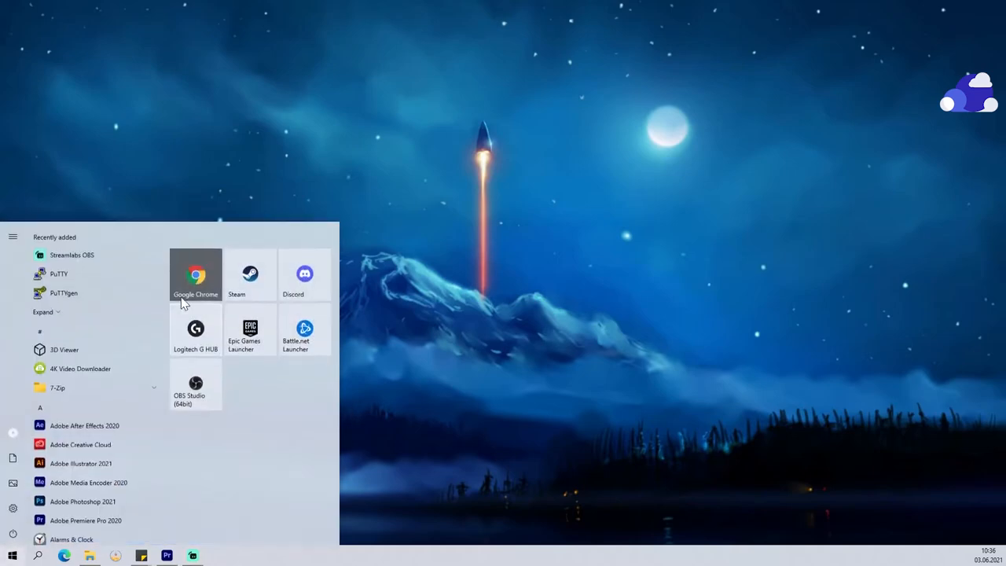
pyautogui.click(195, 275)
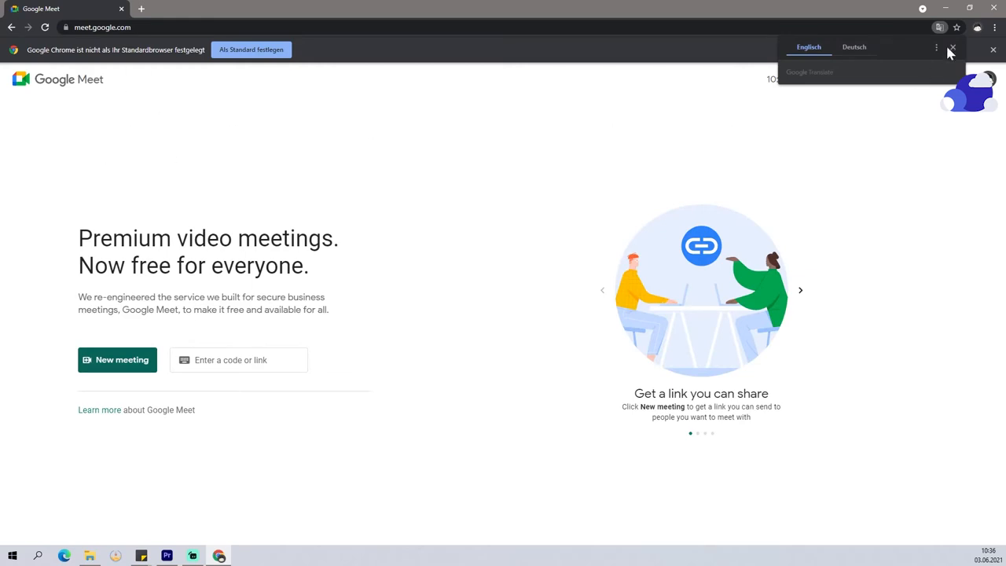
# Dismiss the translate popup and start an instant Google Meet meeting
pyautogui.click(953, 48)
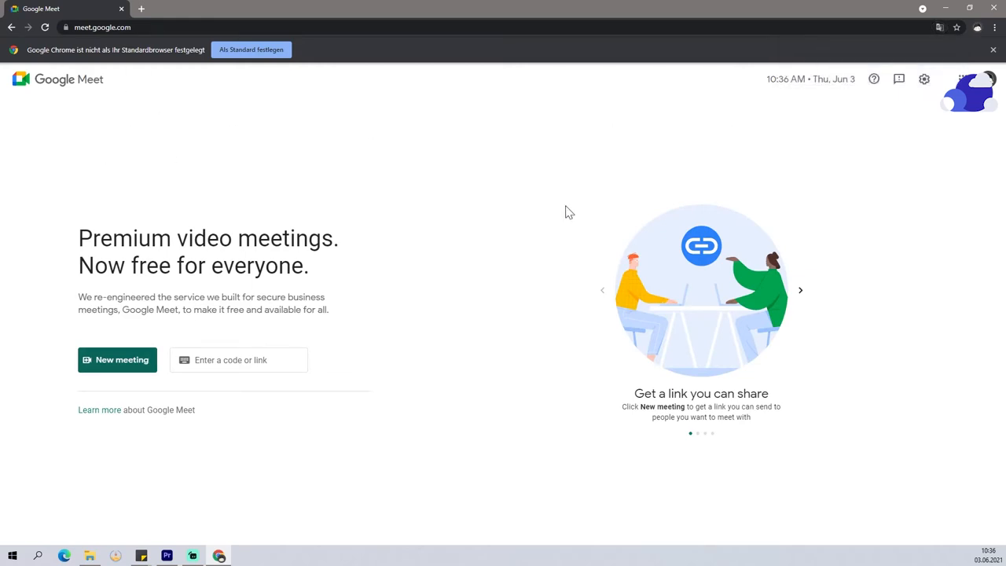
pyautogui.moveTo(548, 225)
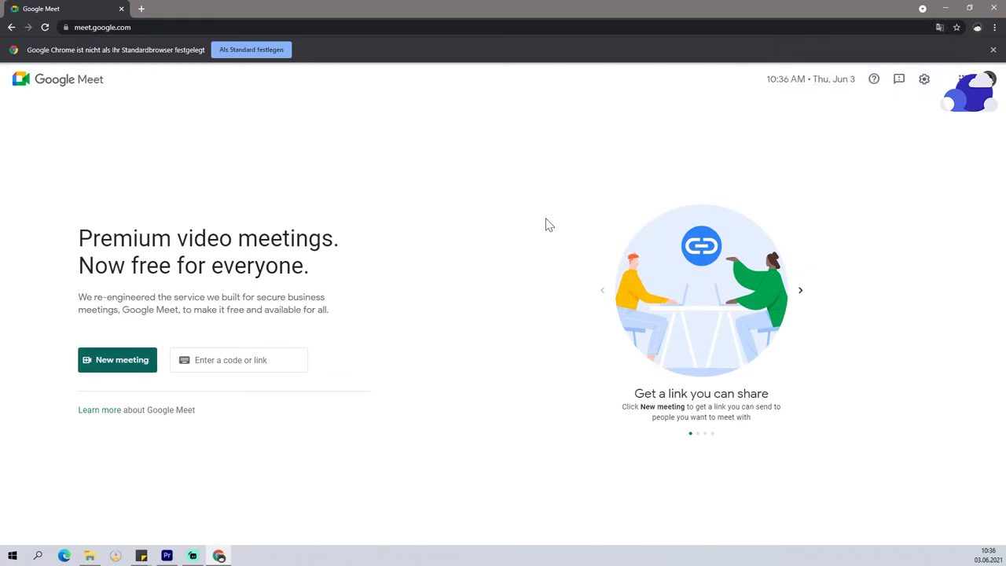
pyautogui.moveTo(110, 362)
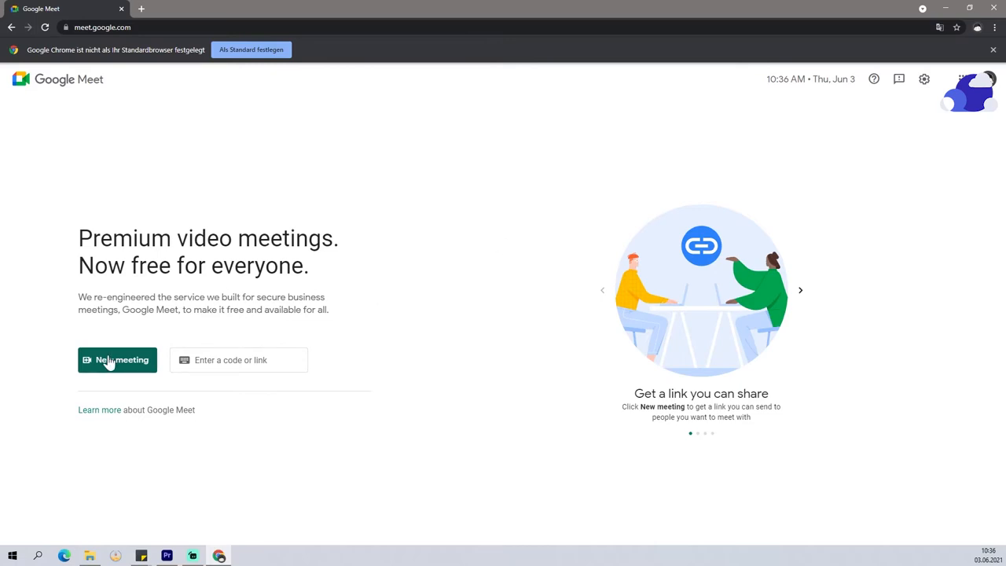
pyautogui.click(117, 360)
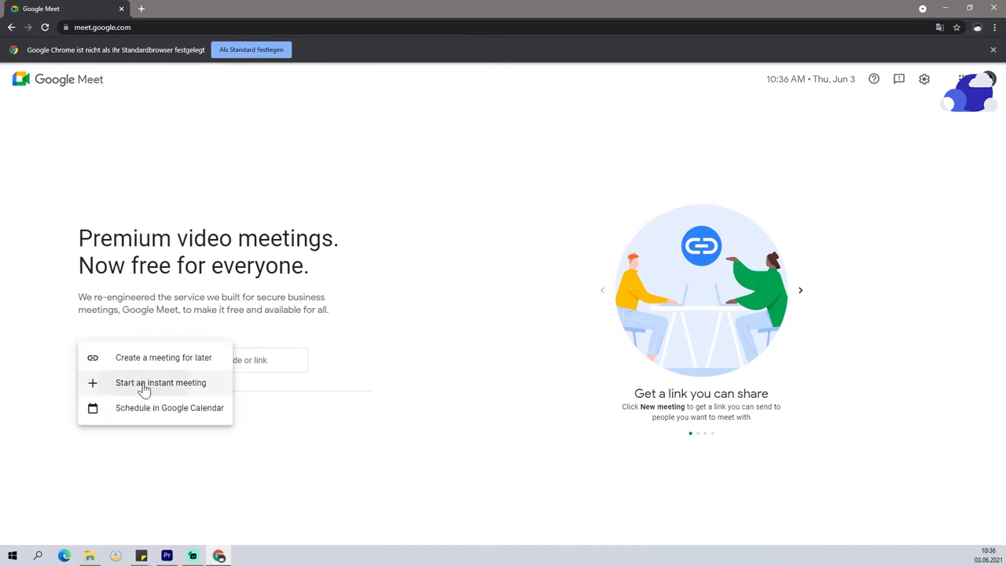
pyautogui.click(160, 383)
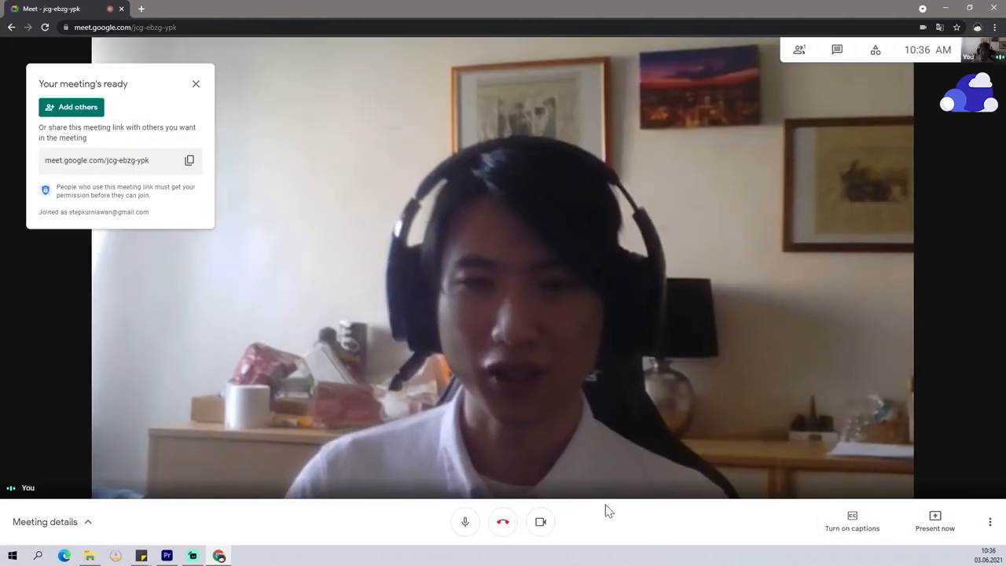
pyautogui.moveTo(541, 522)
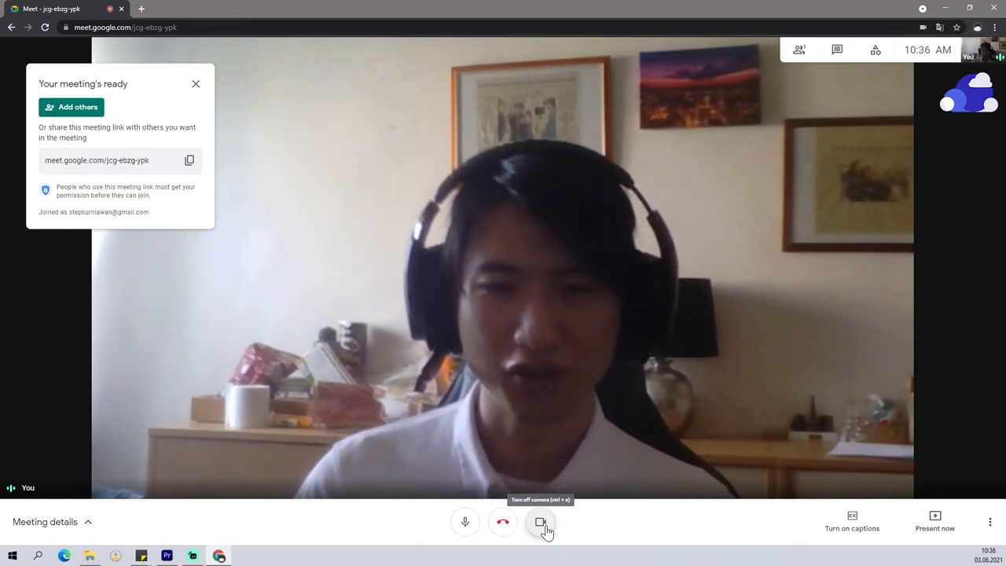
pyautogui.moveTo(541, 522)
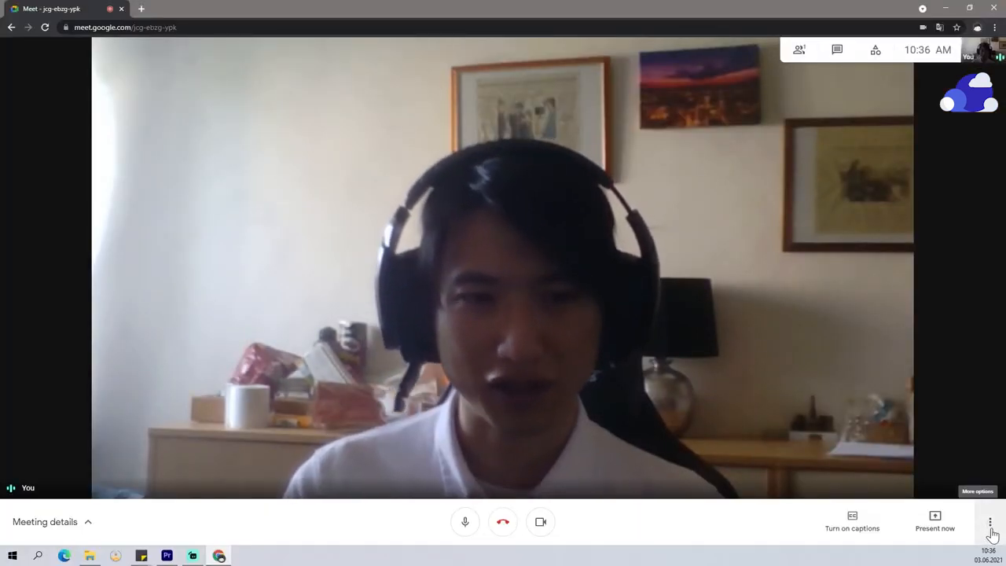
# Apply the 'Blur your background' effect and close the Backgrounds panel
pyautogui.click(990, 521)
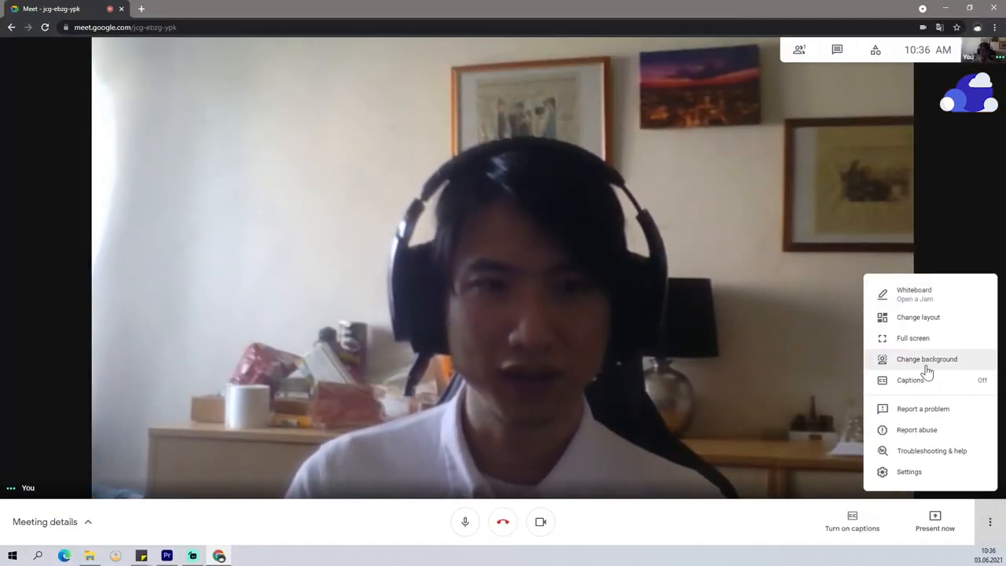
pyautogui.click(927, 359)
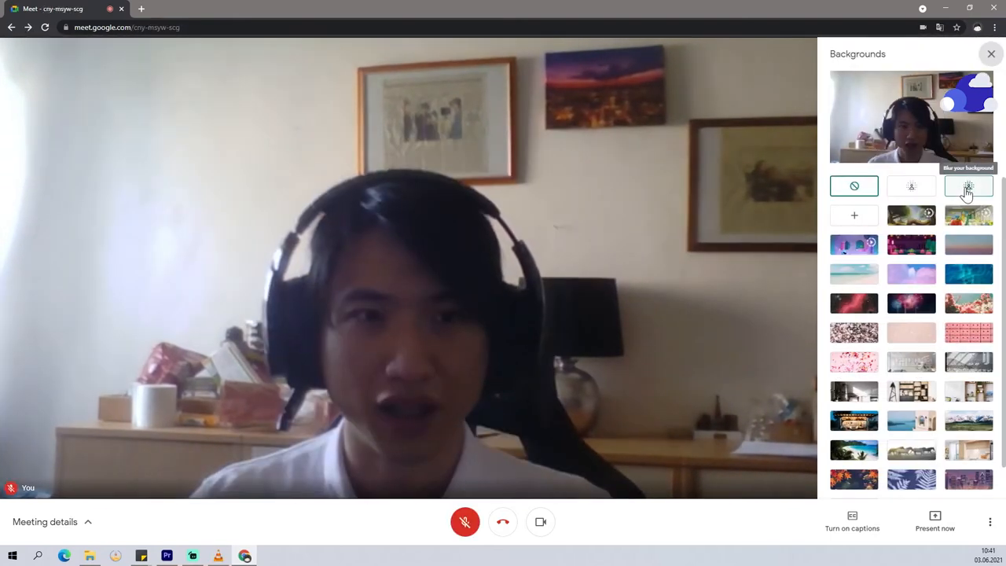
pyautogui.click(911, 186)
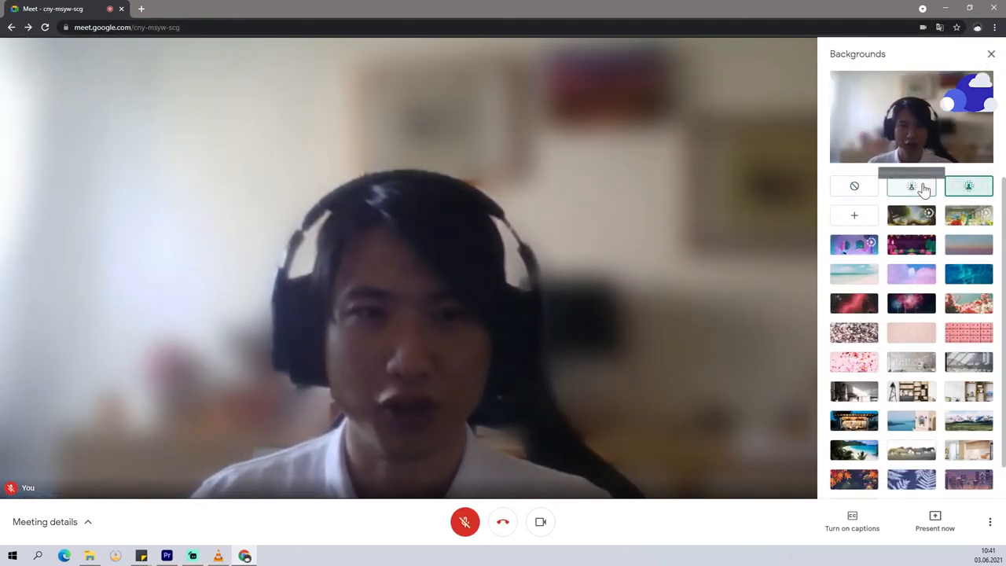
pyautogui.click(969, 186)
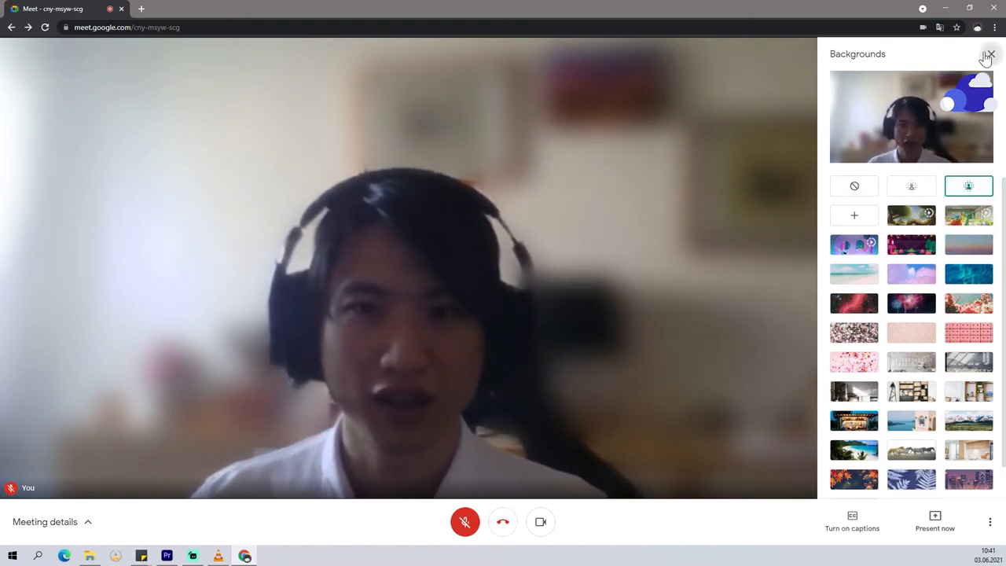
pyautogui.click(991, 54)
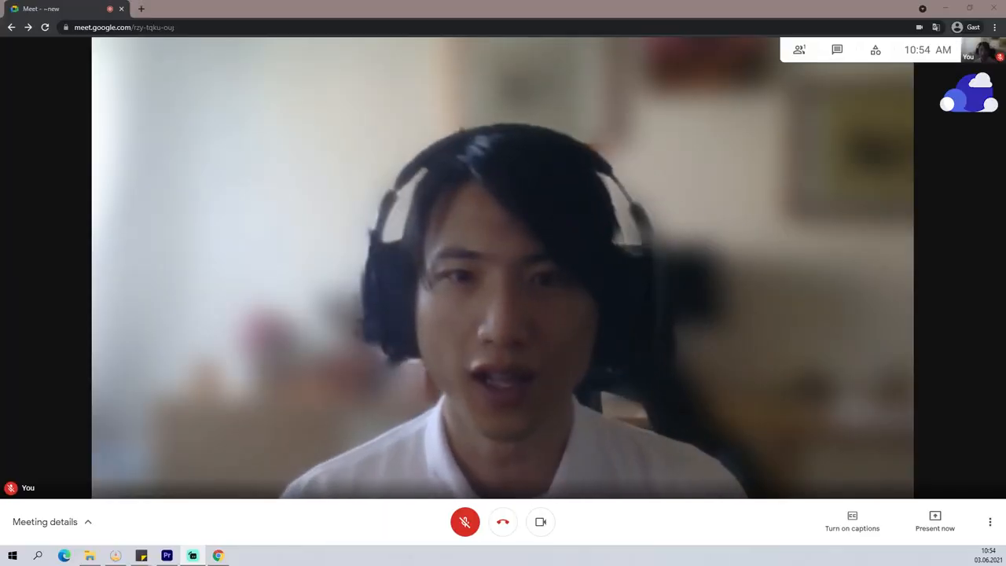
# Close the Meet tab, leaving only a blank new tab, and search for OBS
pyautogui.click(140, 8)
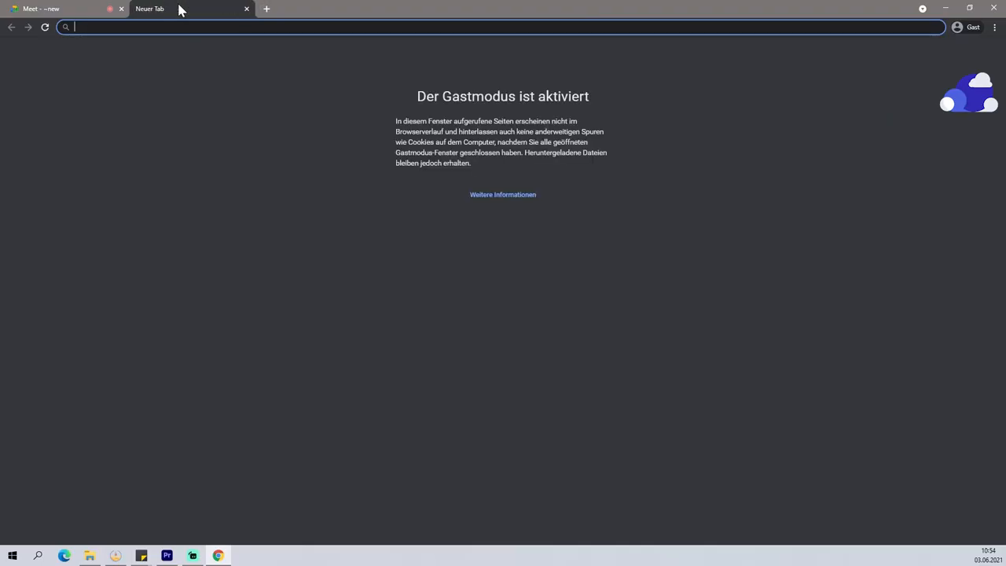
pyautogui.click(121, 8)
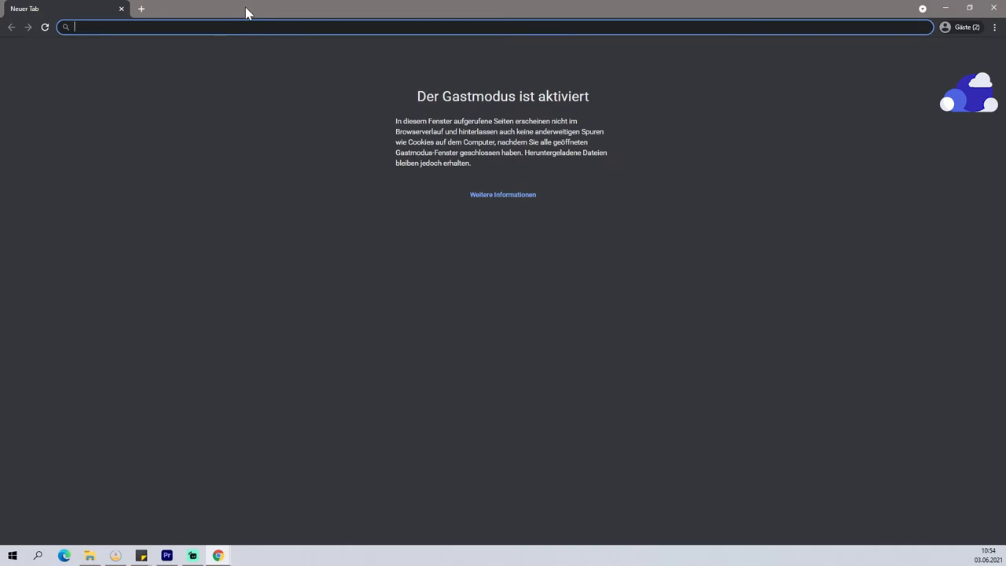
pyautogui.write('obs')
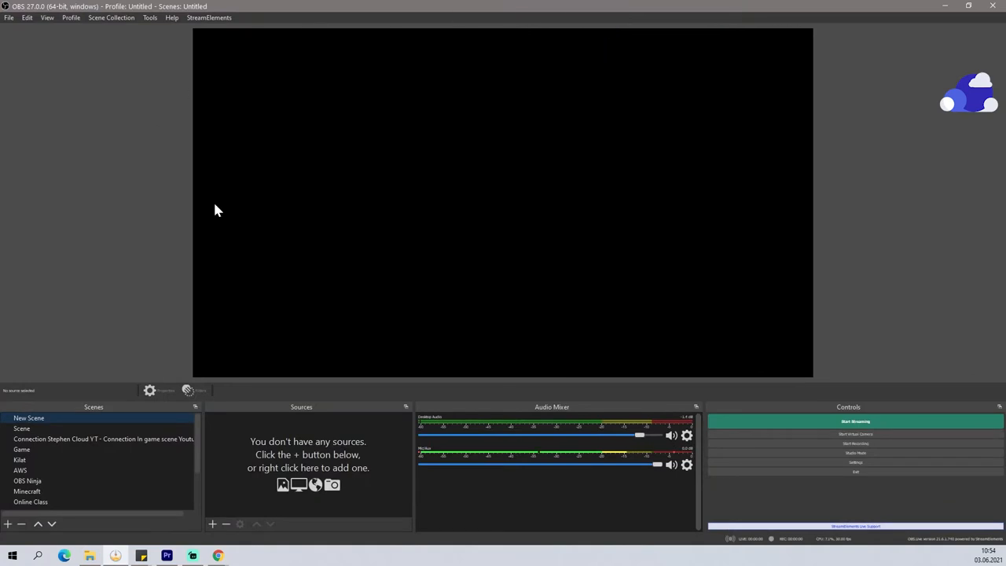
pyautogui.moveTo(55, 45)
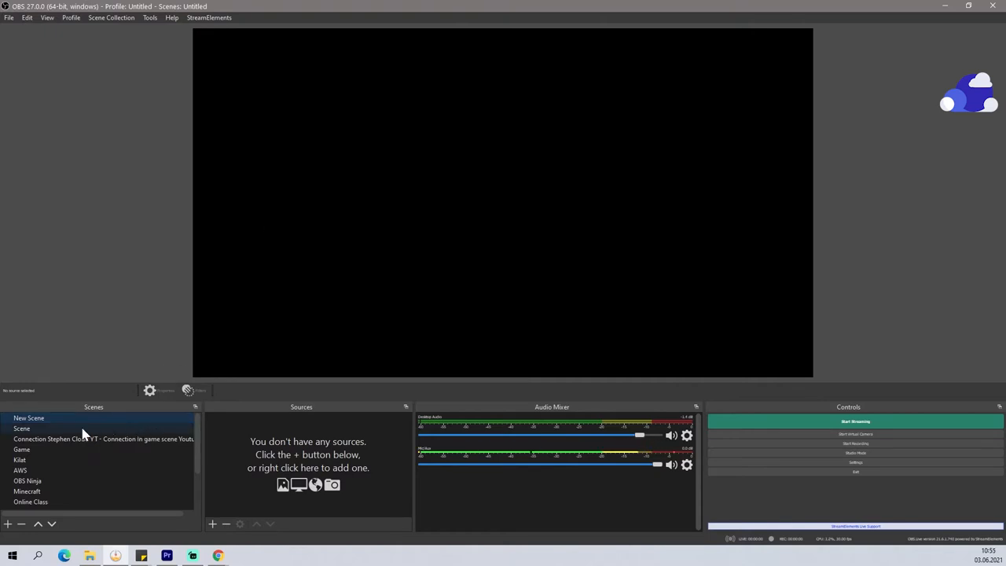
pyautogui.moveTo(314, 434)
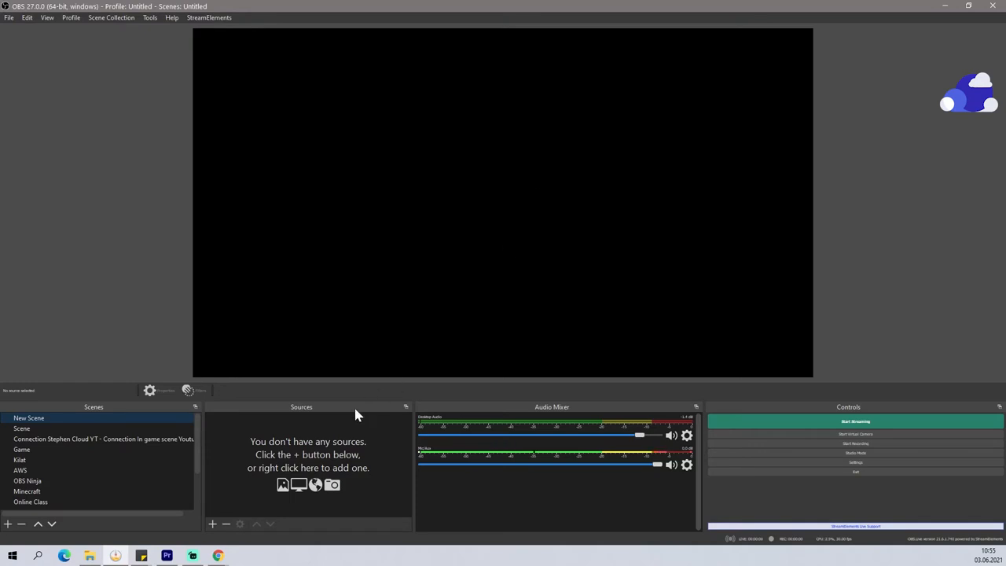
pyautogui.moveTo(281, 459)
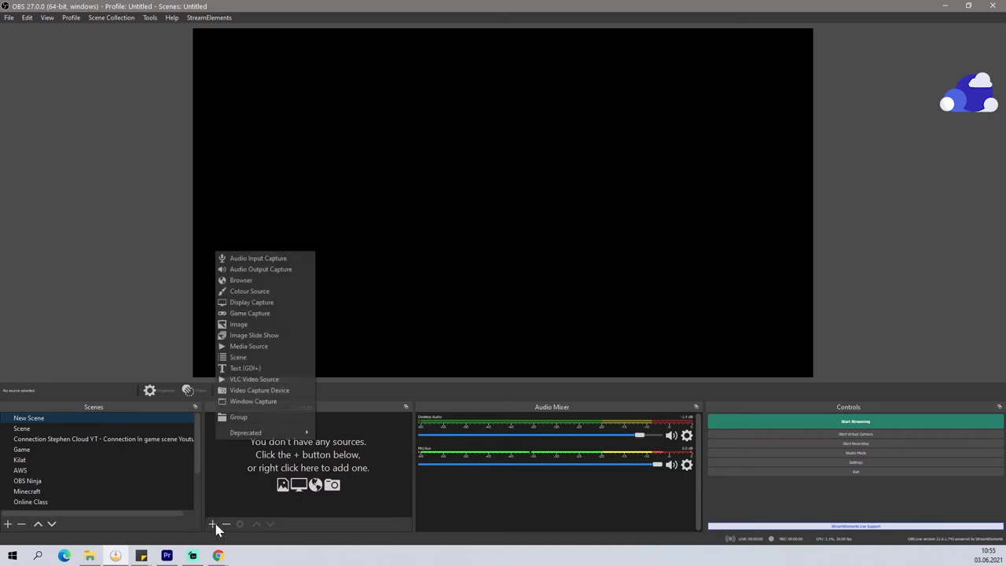
pyautogui.moveTo(252, 302)
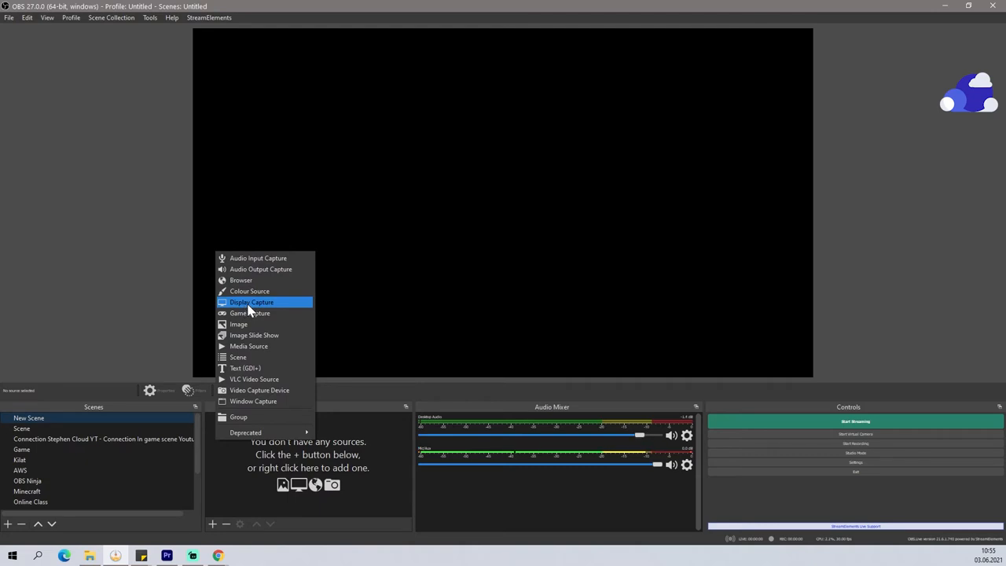
# Add a Display Capture source named 'Screen' capturing the whole desktop
pyautogui.click(251, 302)
pyautogui.write('First Screen')
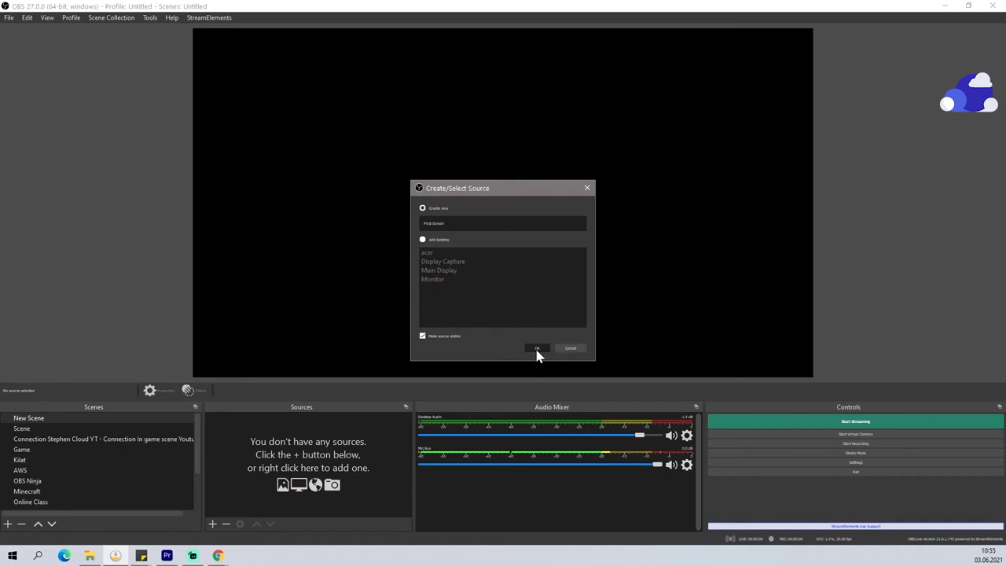
pyautogui.click(537, 348)
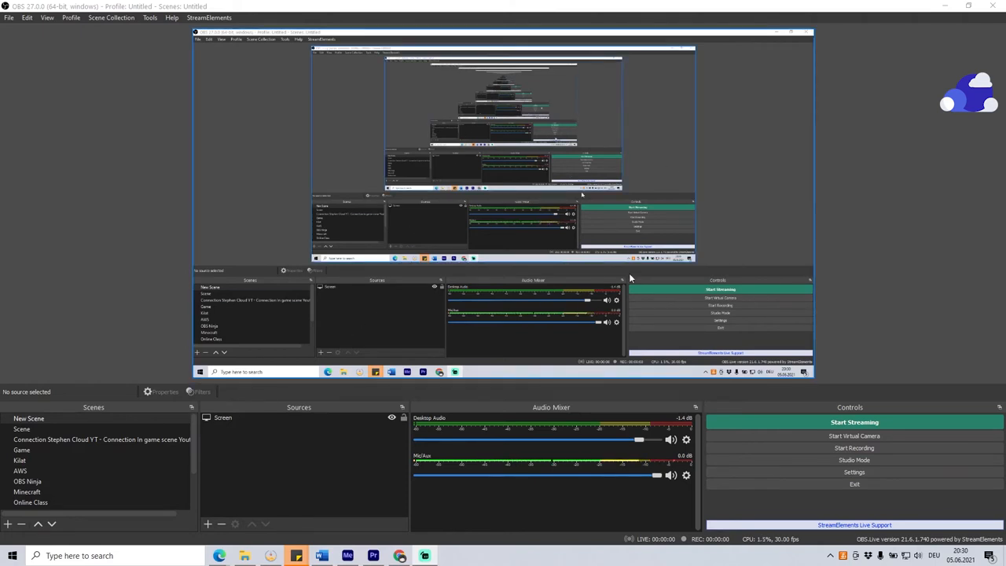
# Add a Window Capture source 'Google Meet' capturing the Chrome Meet window
pyautogui.click(207, 524)
pyautogui.write('Google Meet')
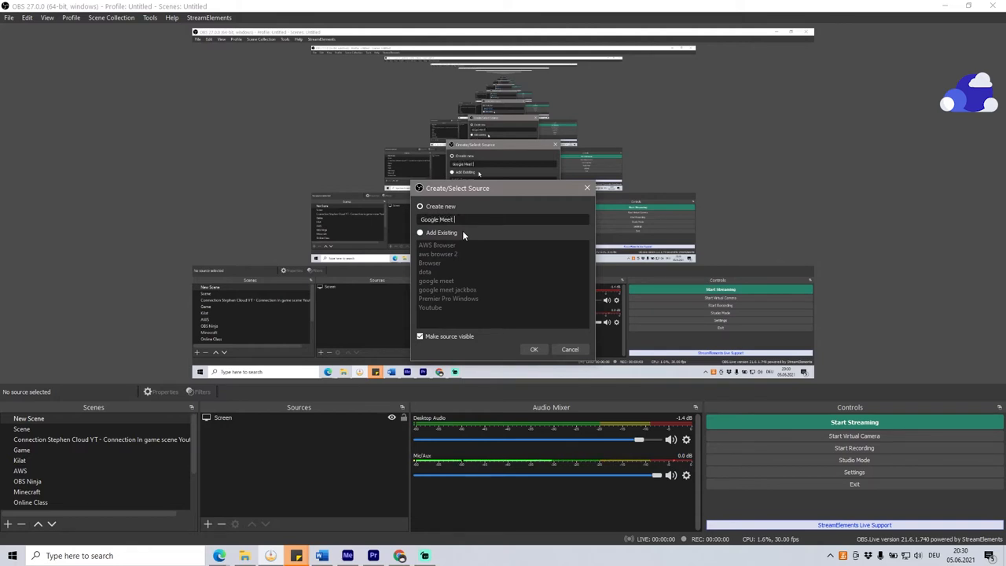
pyautogui.click(534, 349)
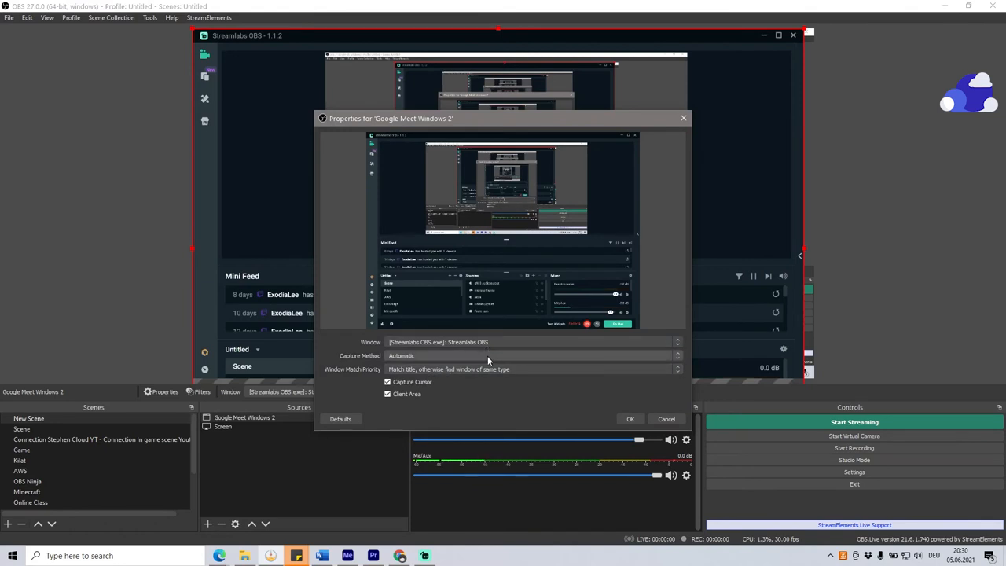
pyautogui.click(676, 342)
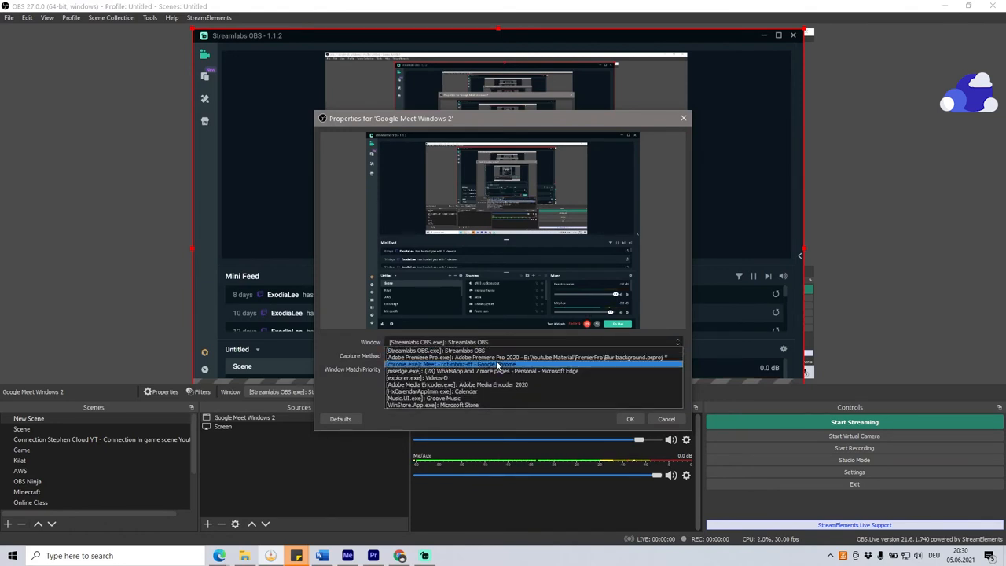
pyautogui.click(453, 364)
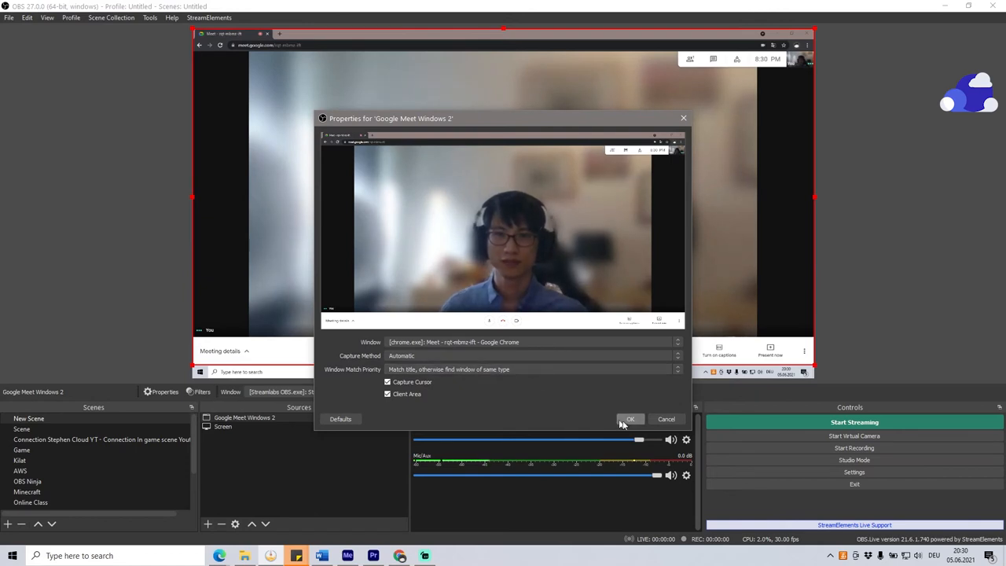
pyautogui.click(629, 419)
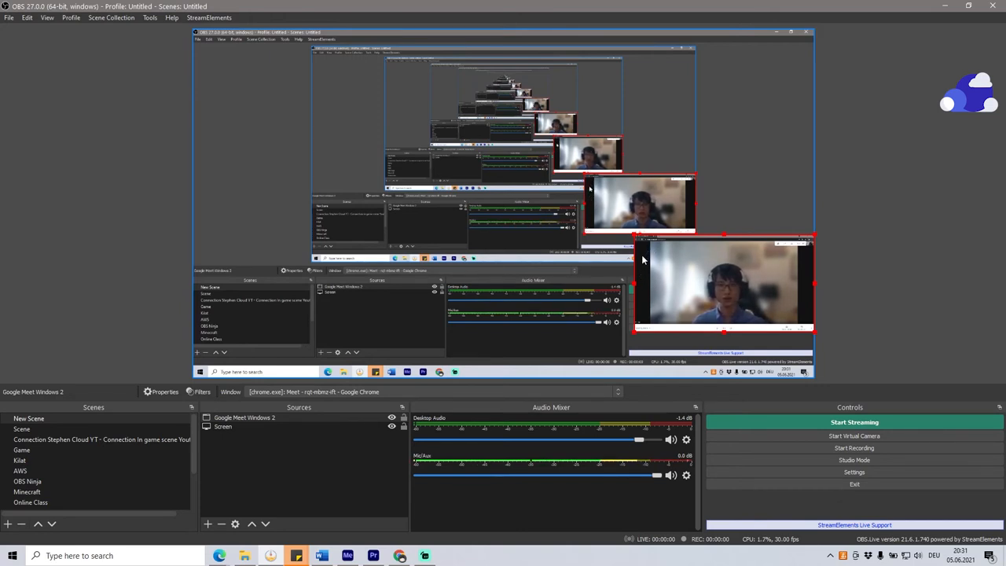
pyautogui.moveTo(638, 291)
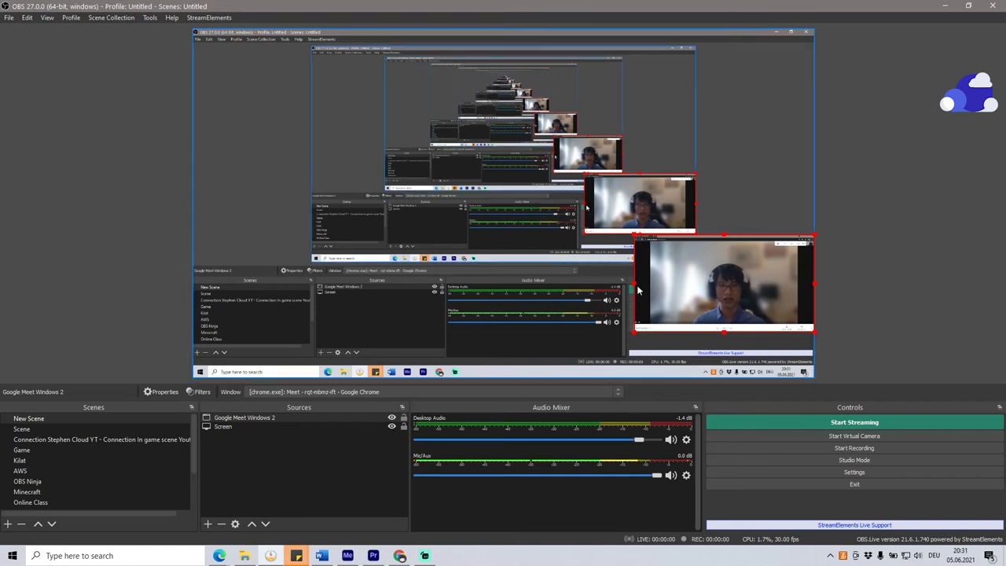
# Add a Crop/Pad filter with its default name to the Google Meet source
pyautogui.click(202, 391)
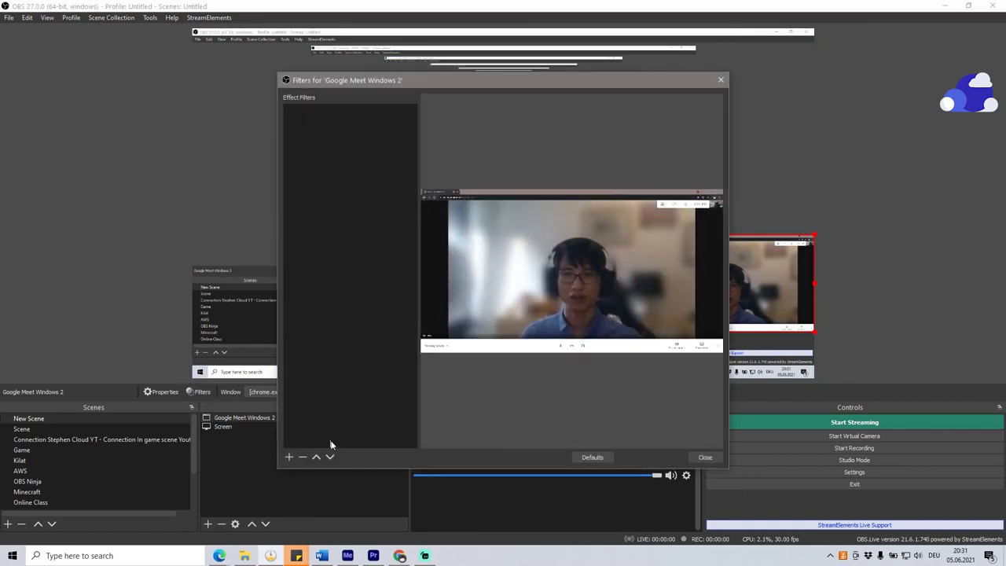
pyautogui.click(289, 456)
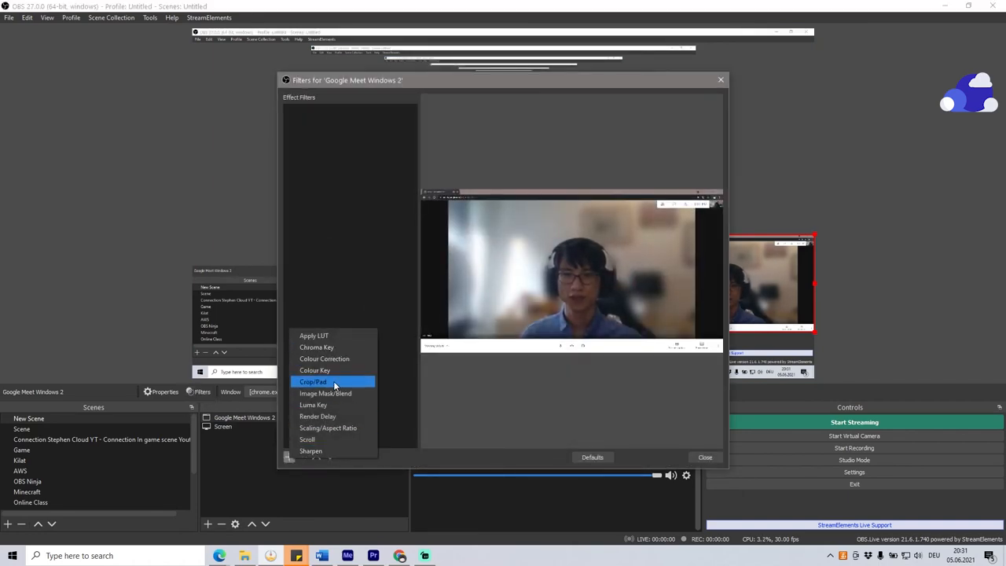
pyautogui.click(313, 381)
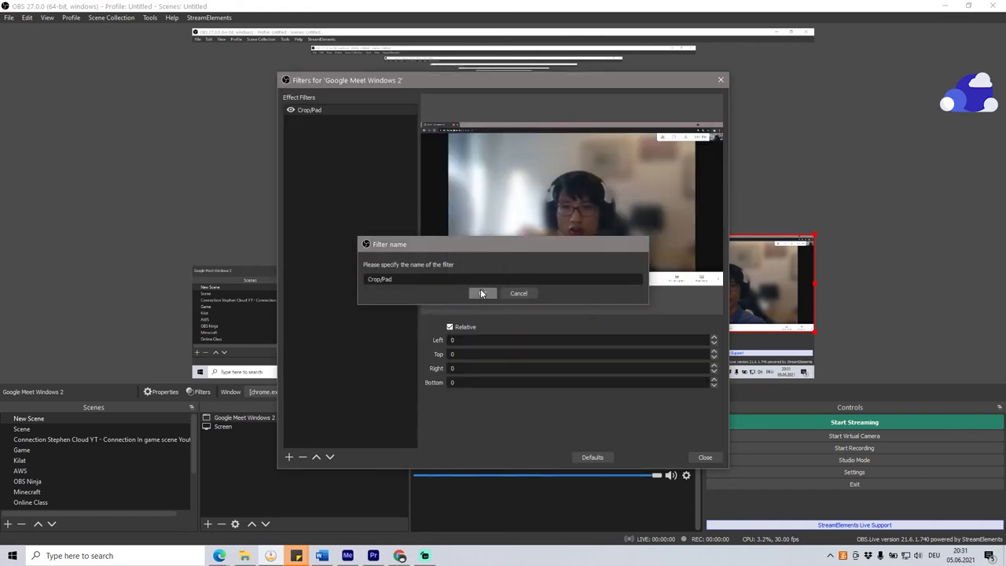
pyautogui.click(482, 293)
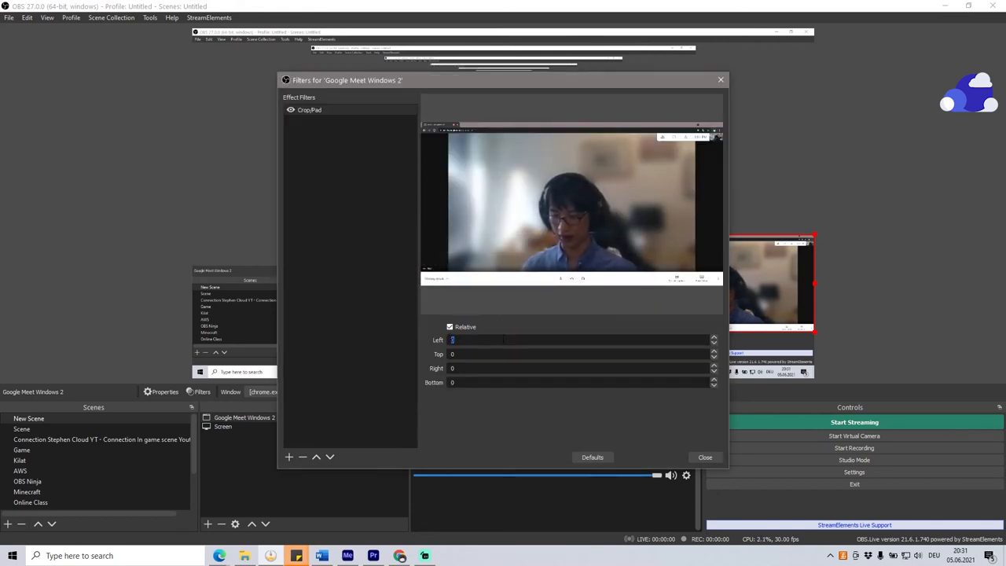
# Set the crop to Left 181, Top 120, Right 180, Bottom 120, and close Filters
pyautogui.write('130')
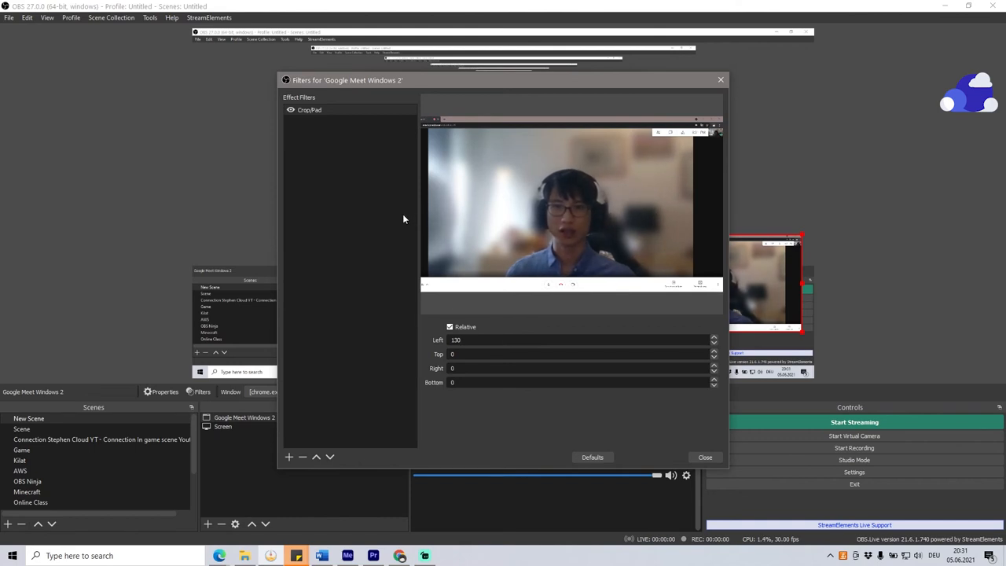
pyautogui.moveTo(417, 222)
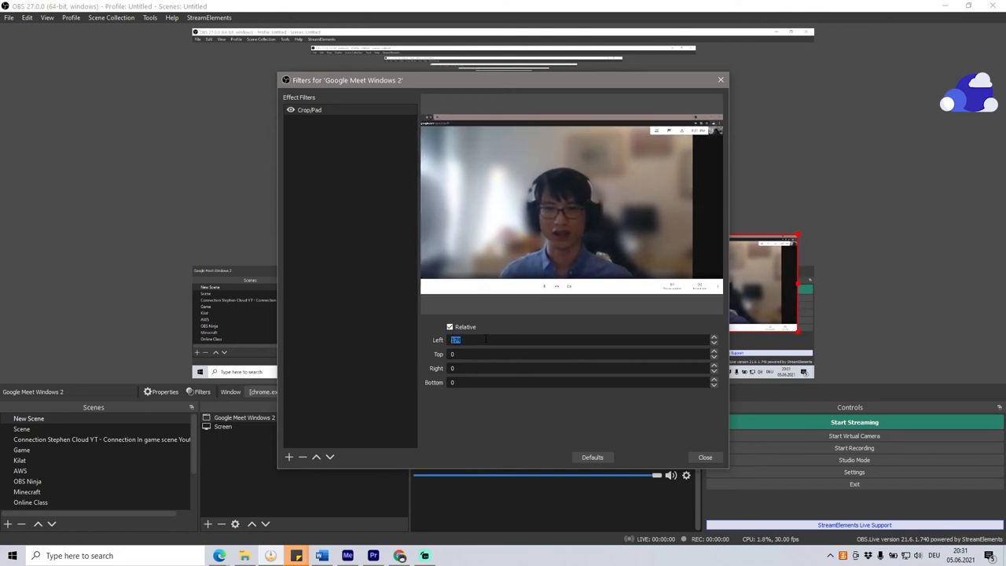
pyautogui.press('Tab')
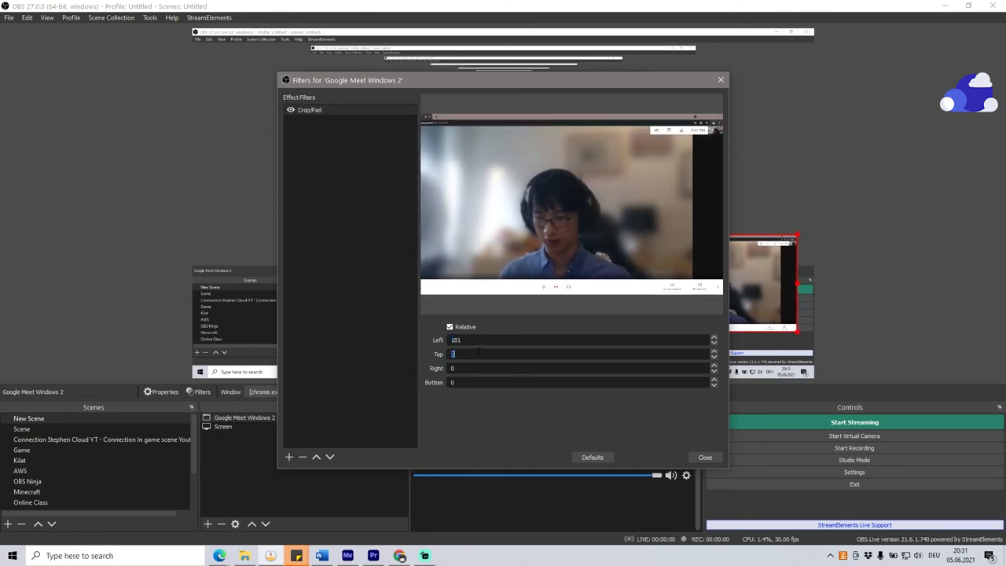
pyautogui.write('100')
pyautogui.click(580, 368)
pyautogui.write('180')
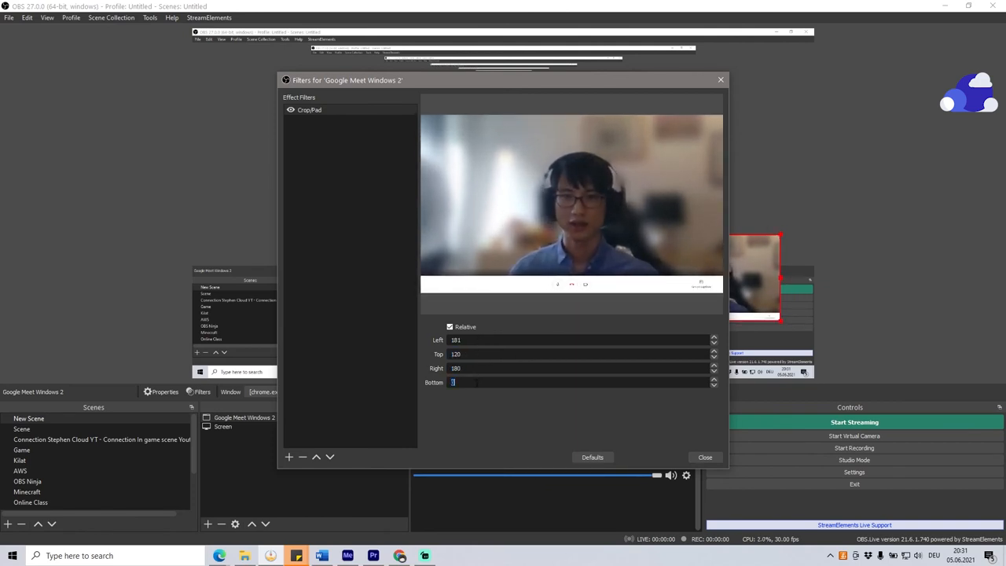
pyautogui.write('120')
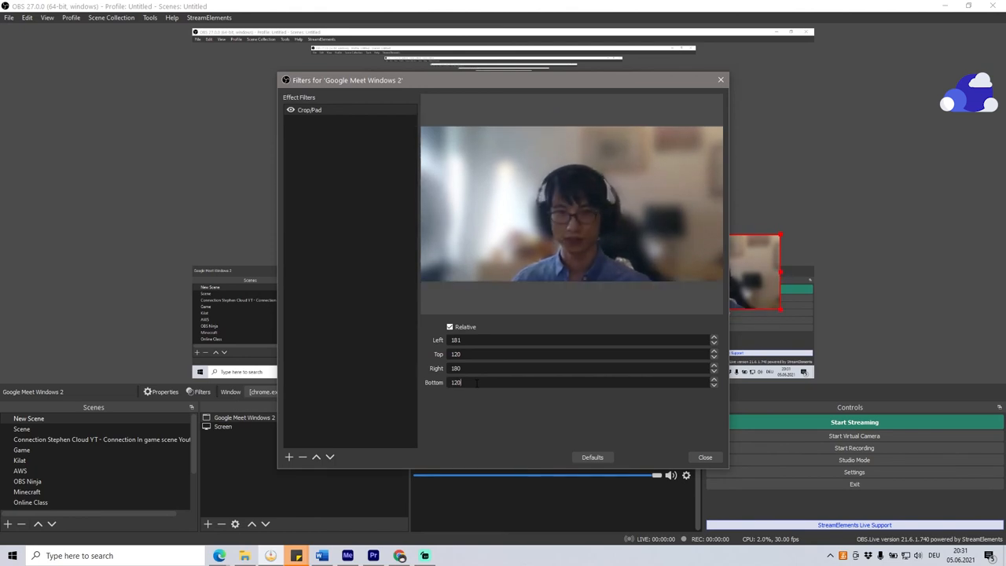
pyautogui.click(704, 457)
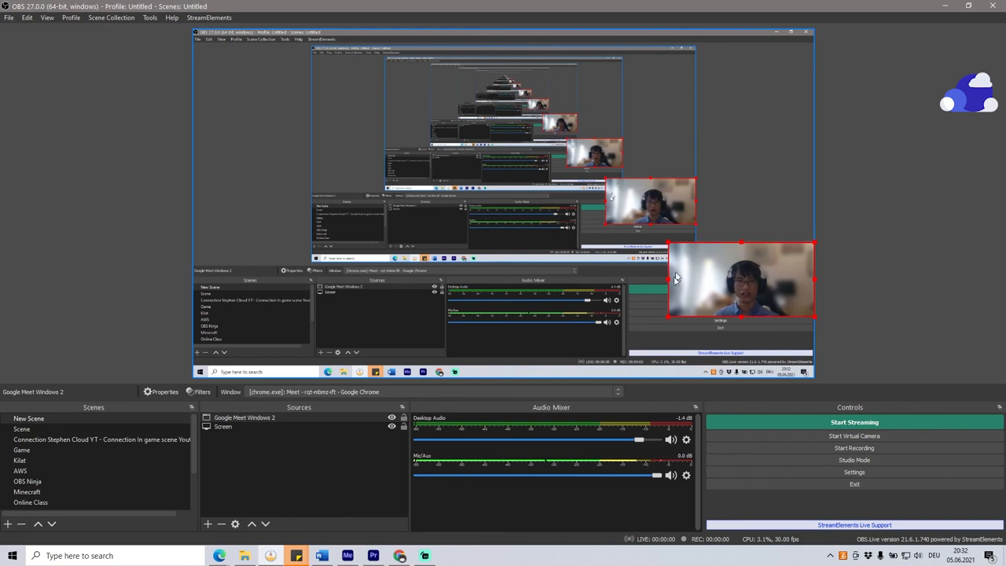